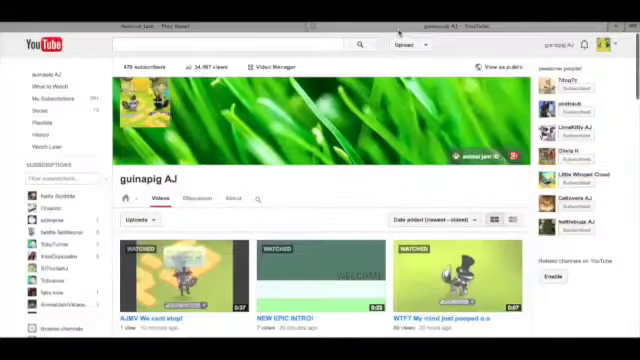
pyautogui.scroll(-3)
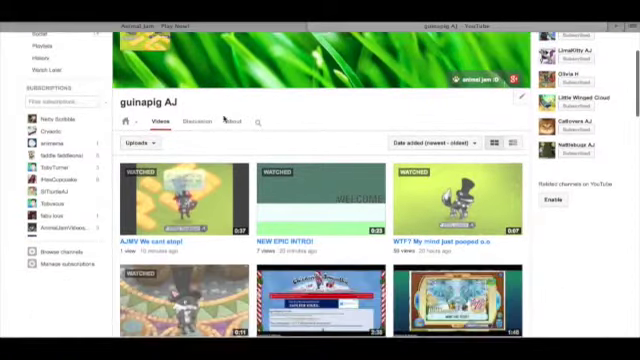